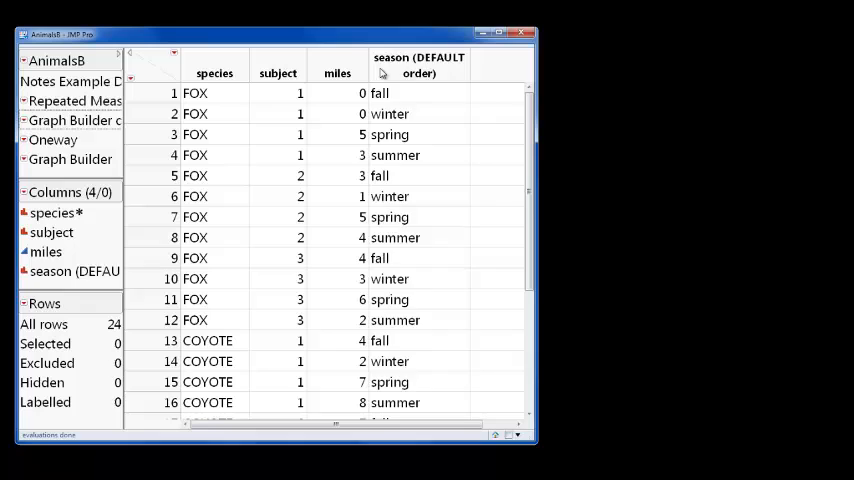
# Step: Bring up Column Info for the season column, renamed 'season (NEW order)'
pyautogui.click(418, 64)
pyautogui.write('season (NEW order)')
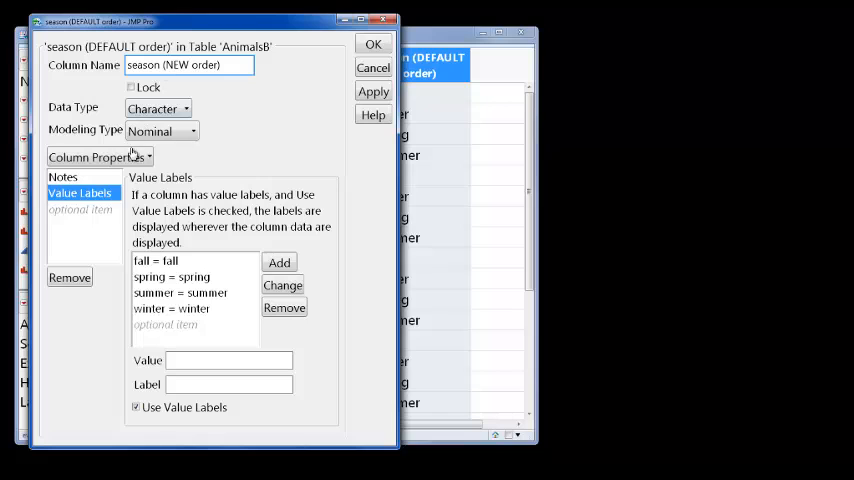
# Step: Add a Value Ordering of spring, summer, fall, winter to season and apply it
pyautogui.click(96, 156)
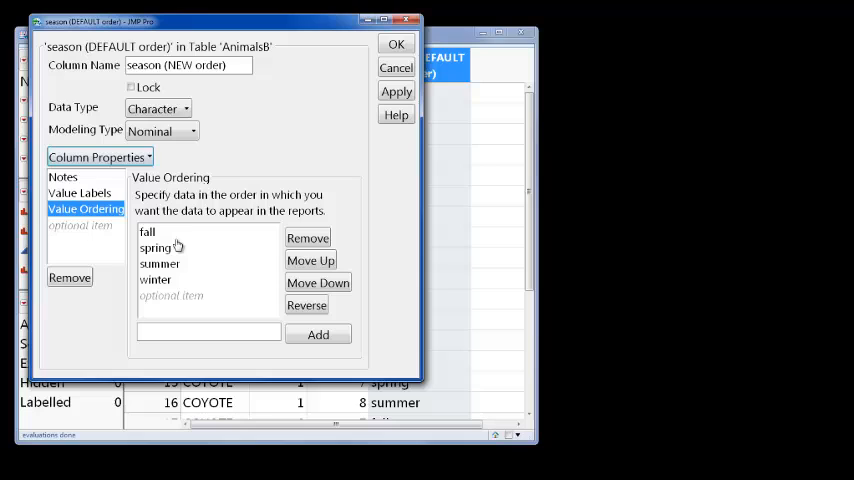
pyautogui.click(148, 232)
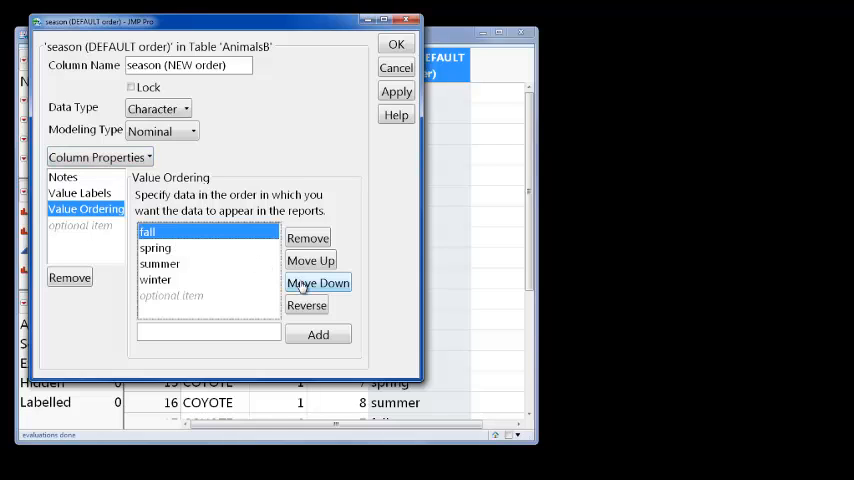
pyautogui.click(318, 282)
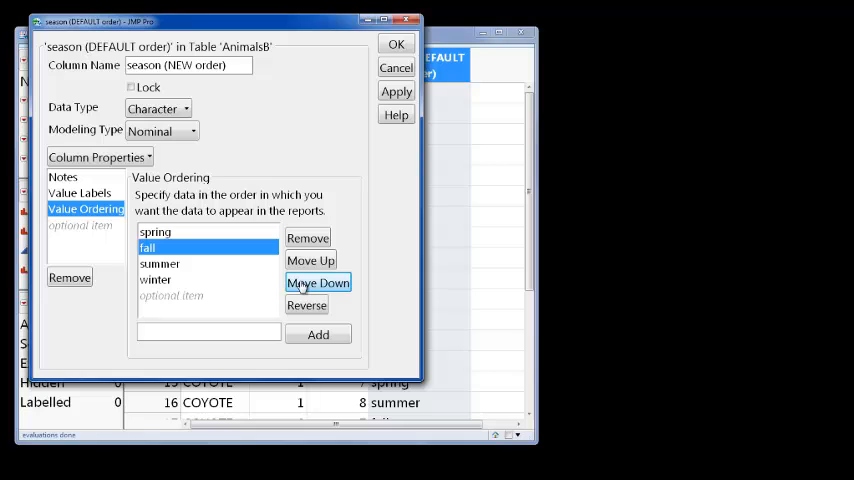
pyautogui.click(318, 284)
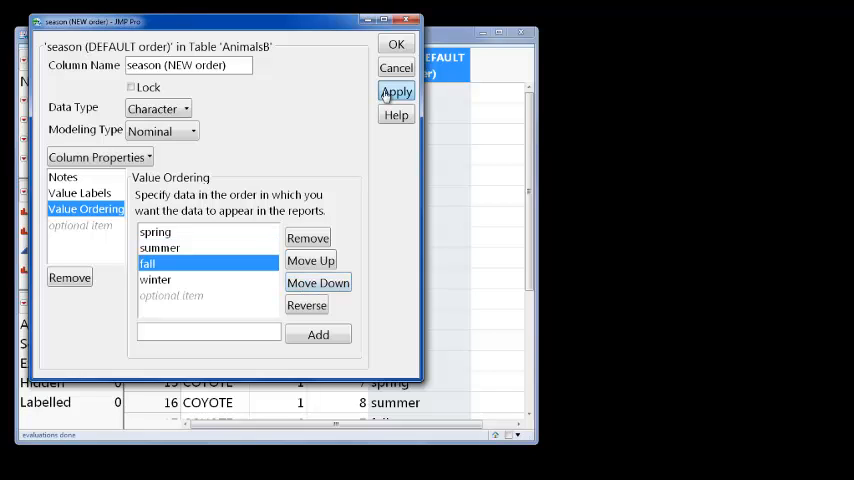
pyautogui.click(396, 44)
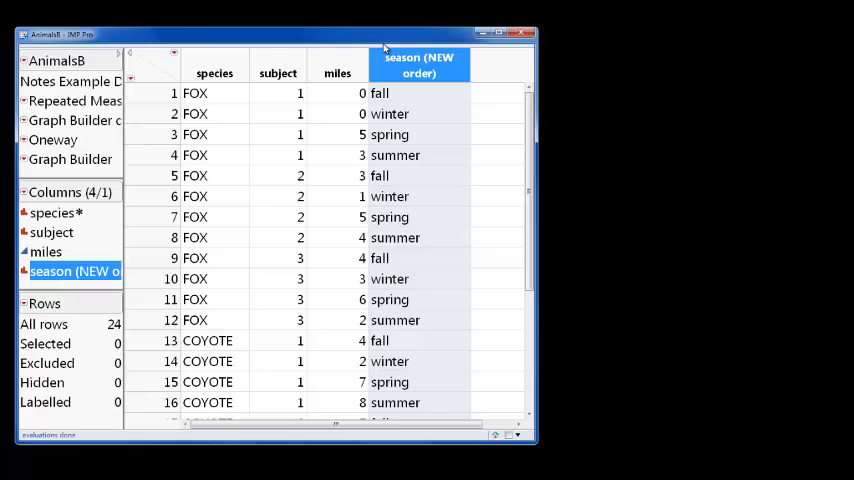
pyautogui.rightClick(52, 140)
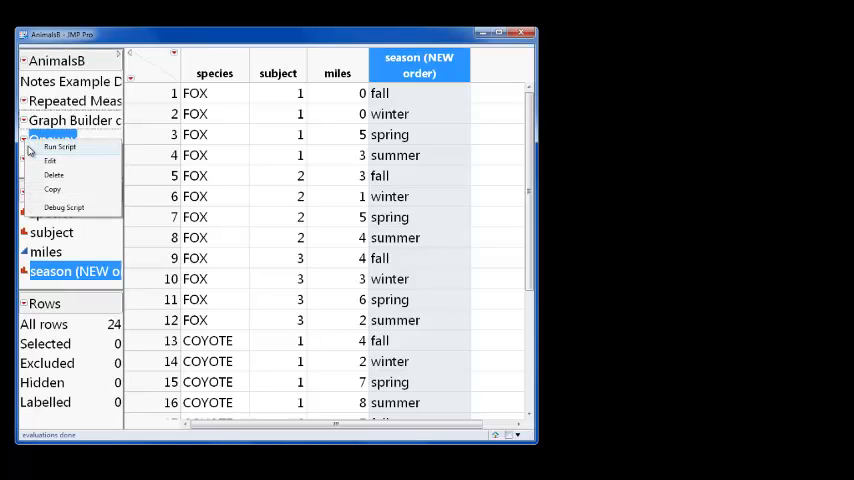